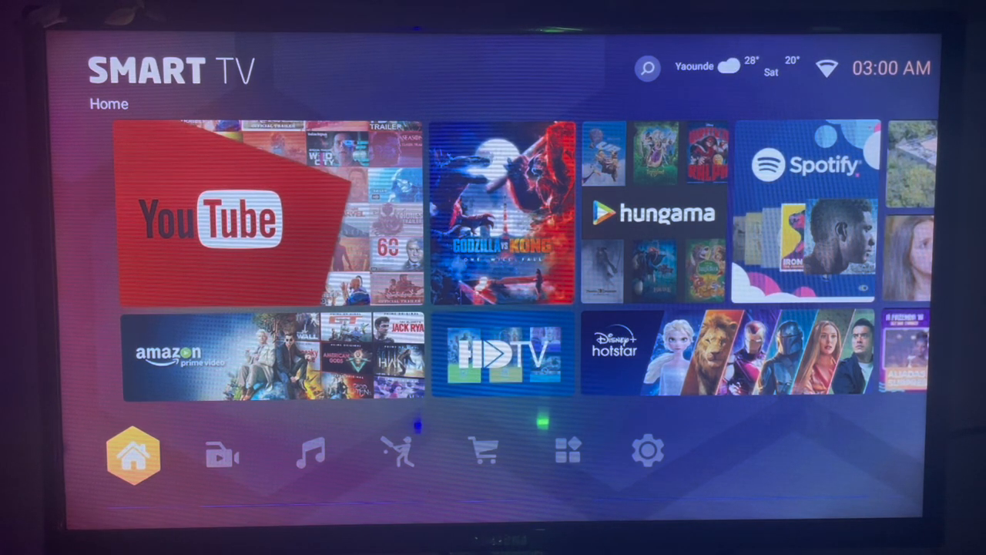
Move through the launcher's bottom categories to the apps section and start Downloader.
click(224, 450)
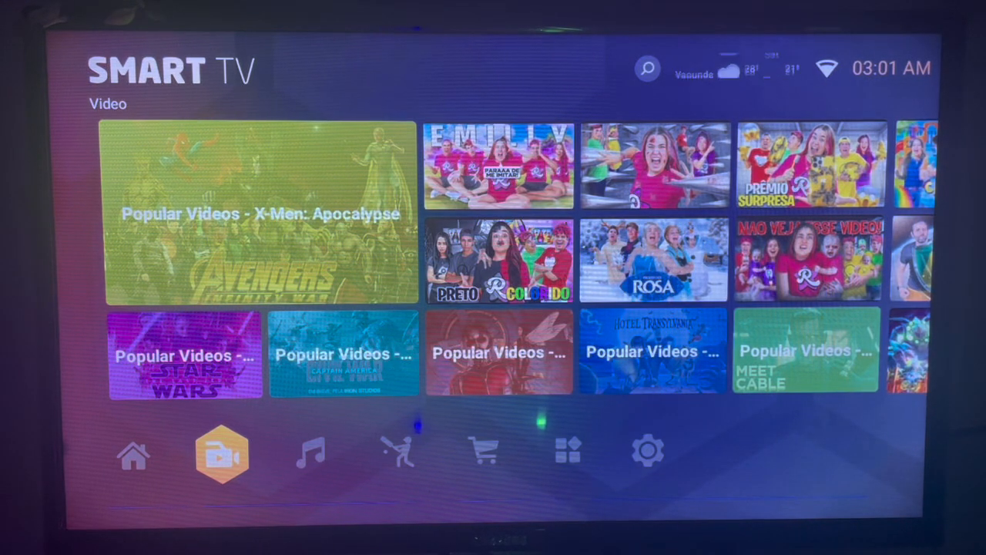
click(397, 450)
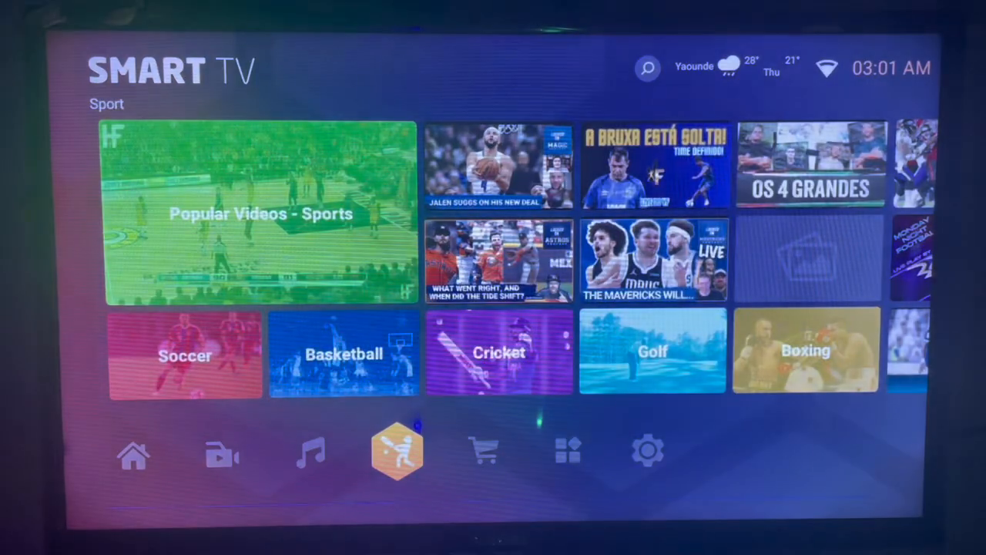
click(569, 450)
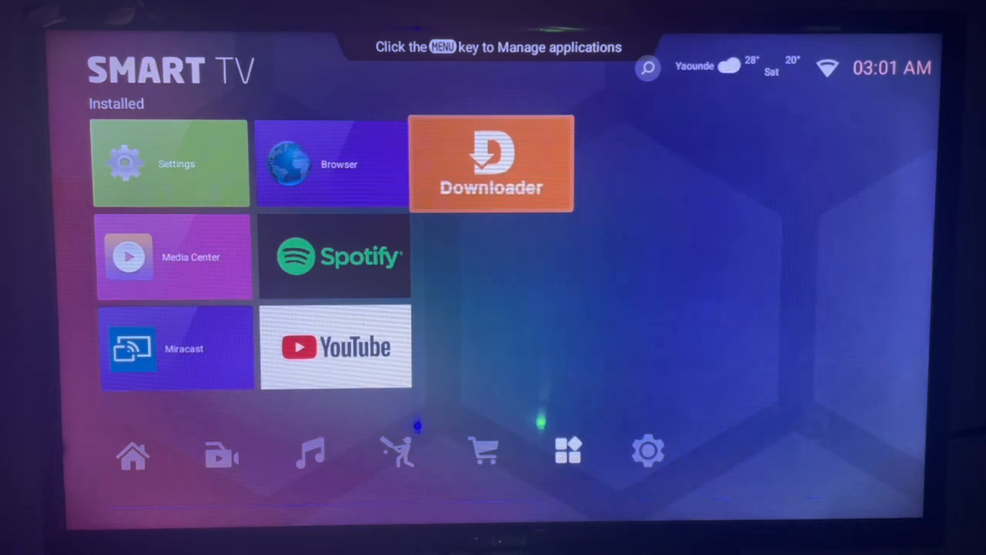
click(491, 163)
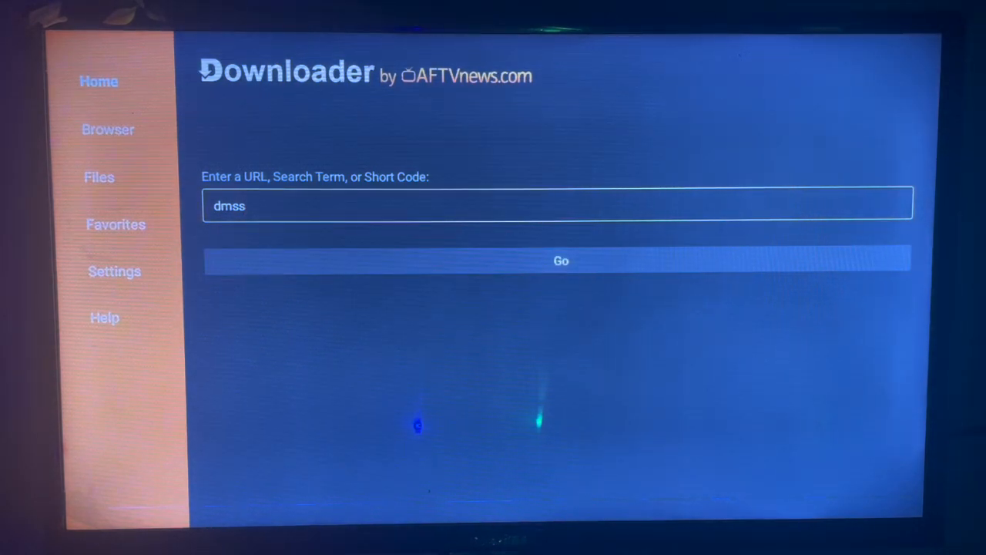
Submit the 'dmss' search term so Google results for DMSS load in the built-in browser.
click(558, 205)
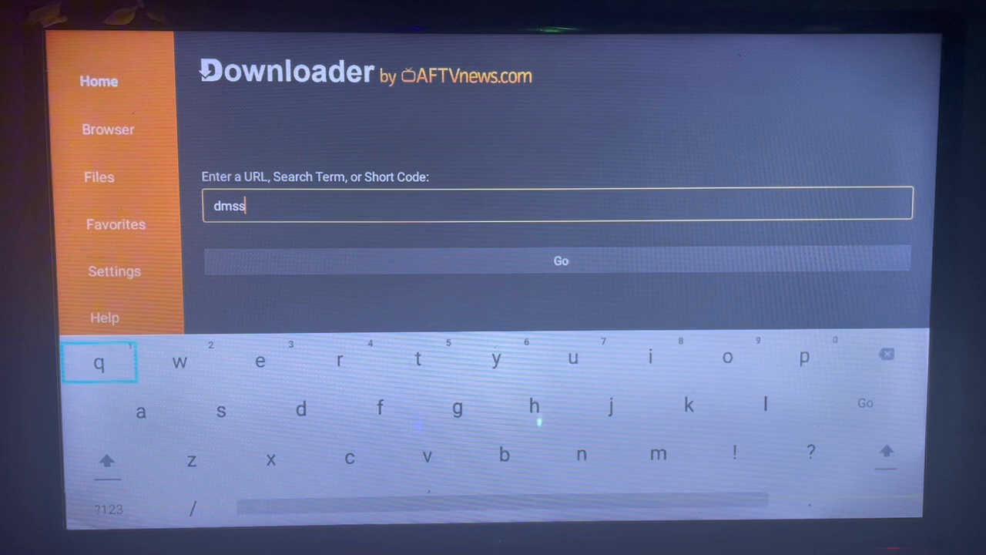
mouse_move(259, 360)
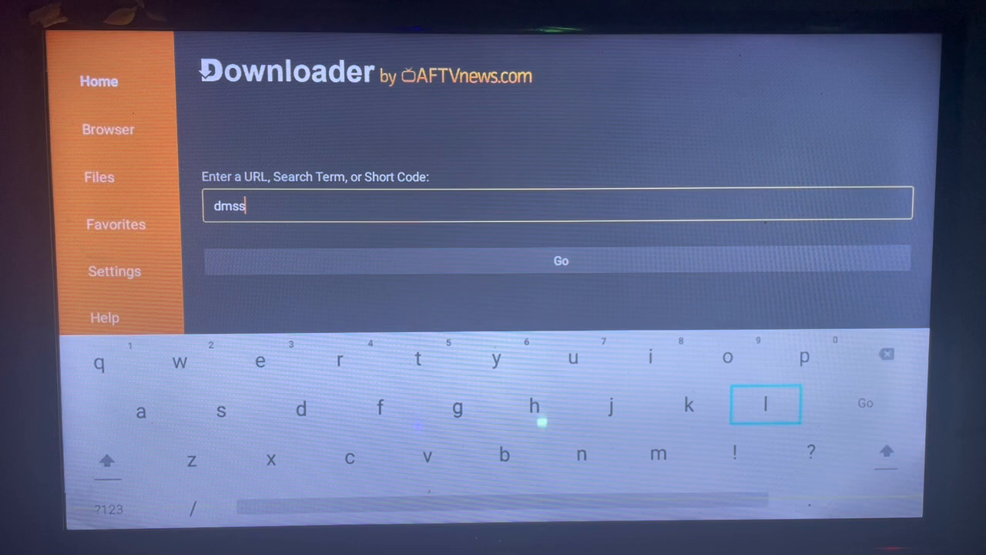
click(561, 259)
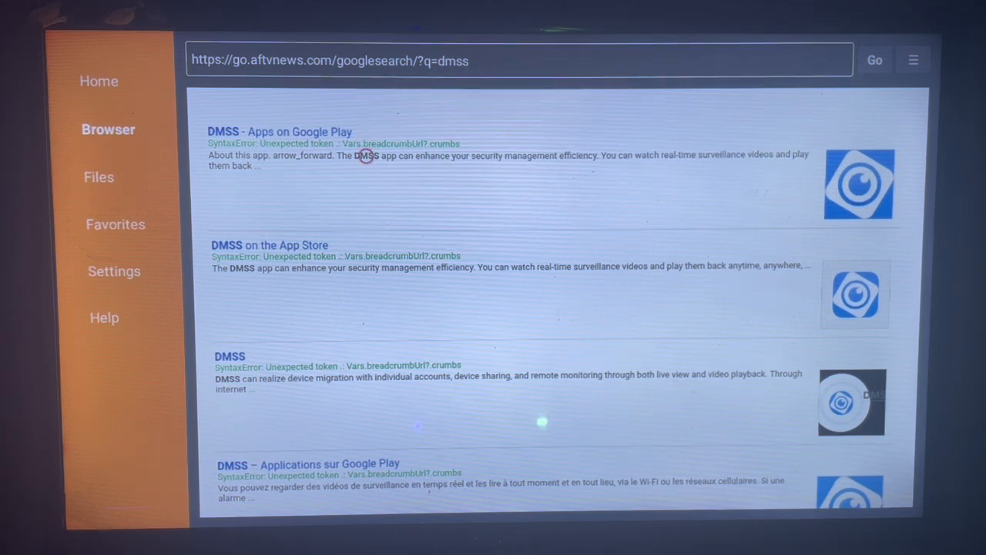
mouse_move(321, 156)
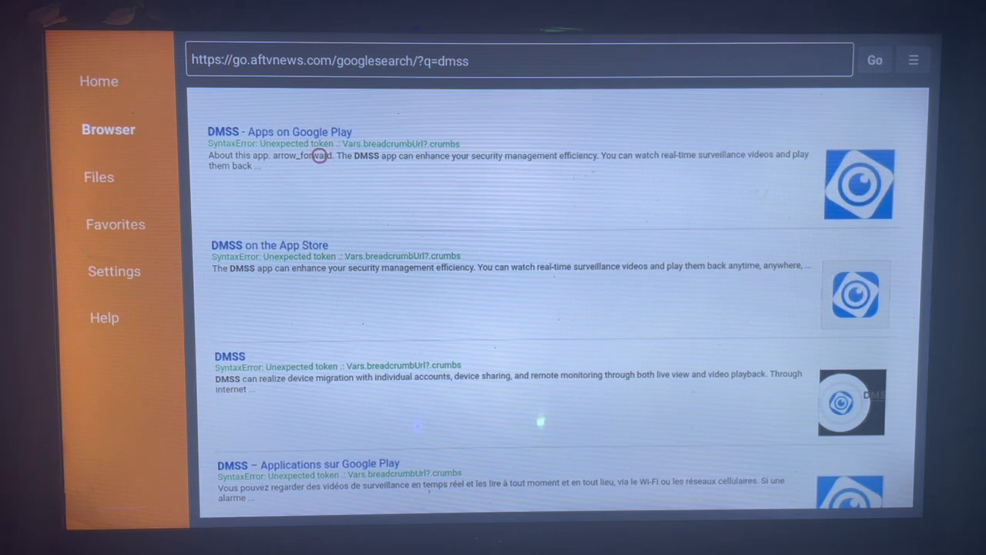
mouse_move(318, 108)
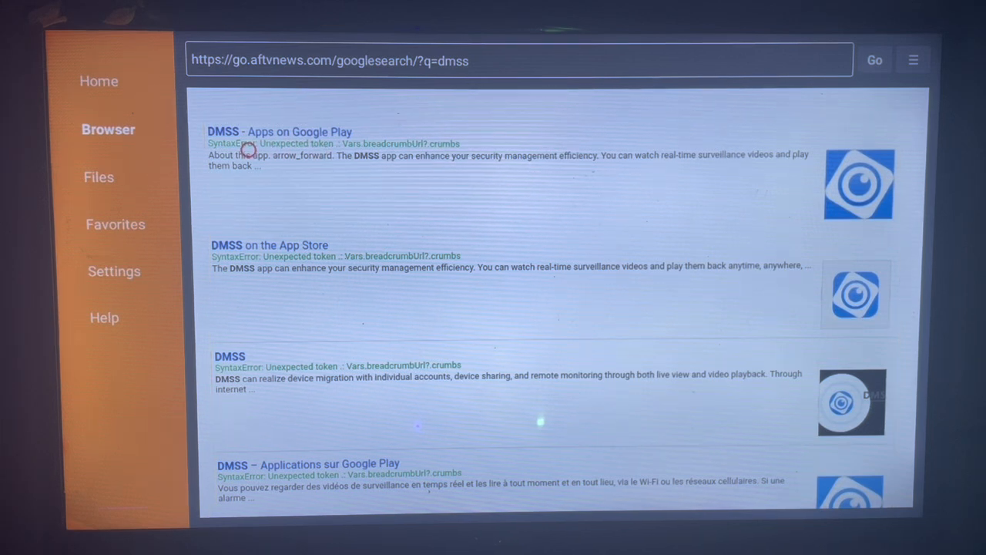
mouse_move(247, 101)
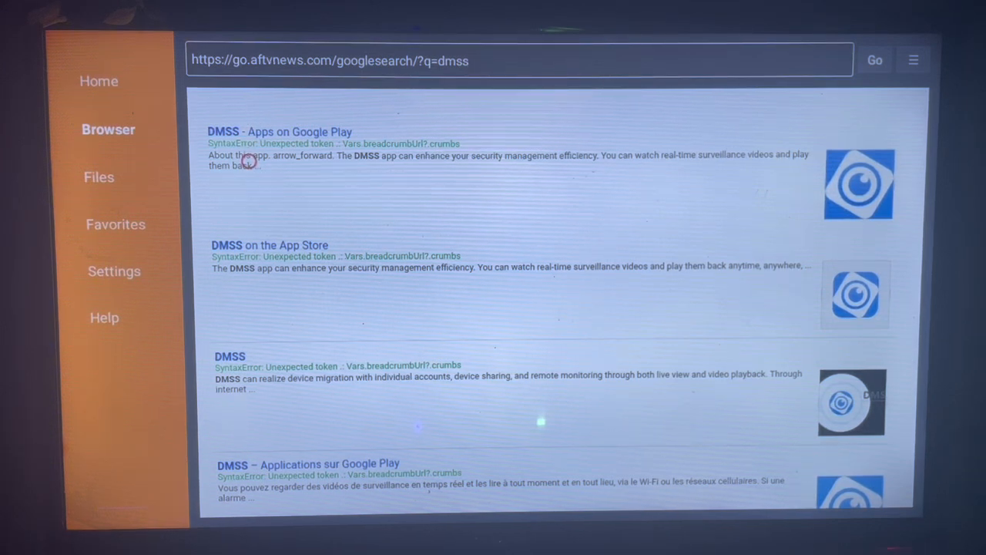
Select the first result, 'DMSS - Apps on Google Play', to load its store page.
click(279, 133)
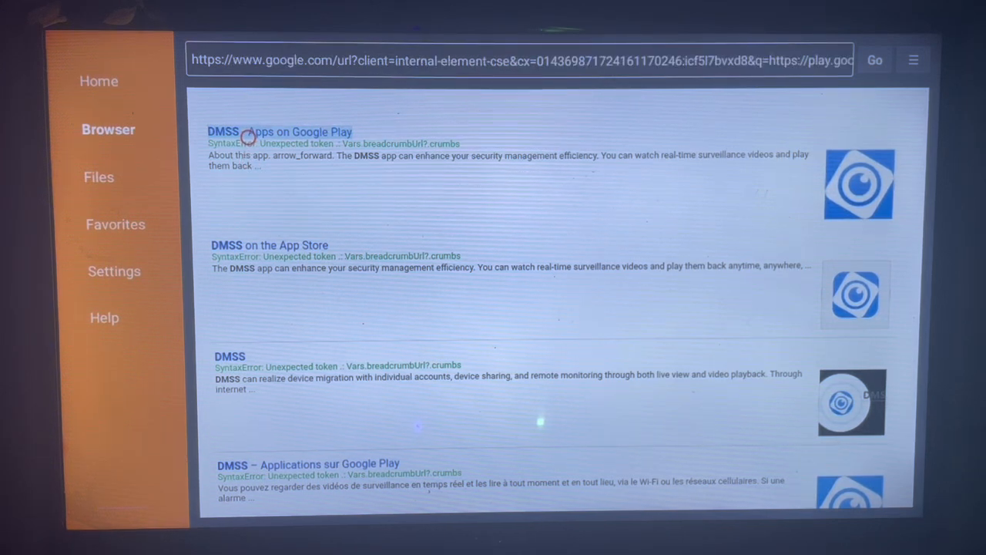
click(279, 132)
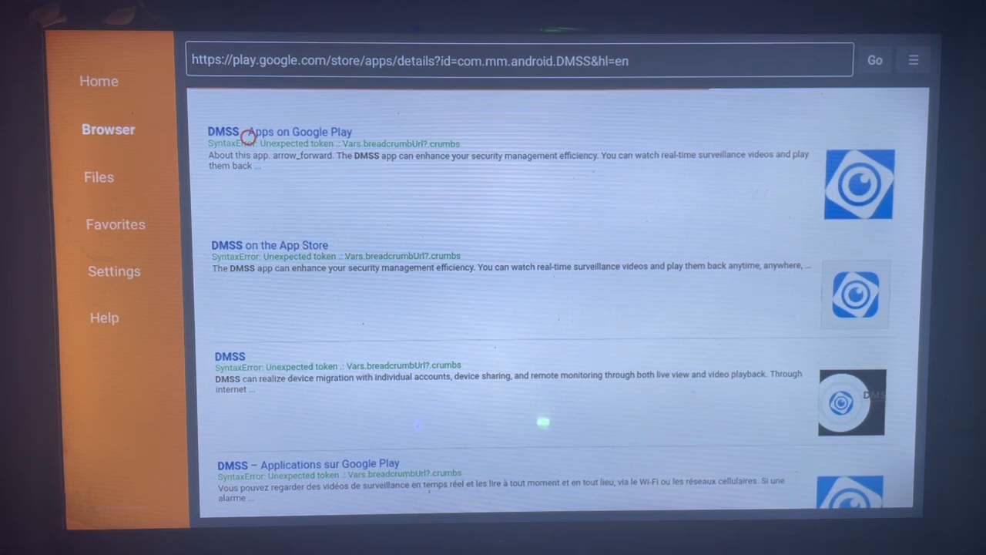
click(280, 131)
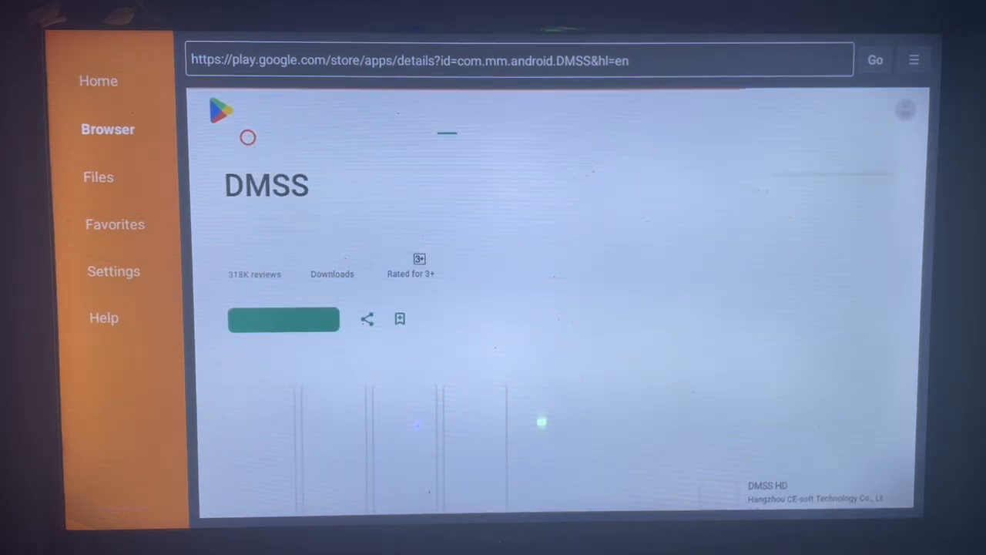